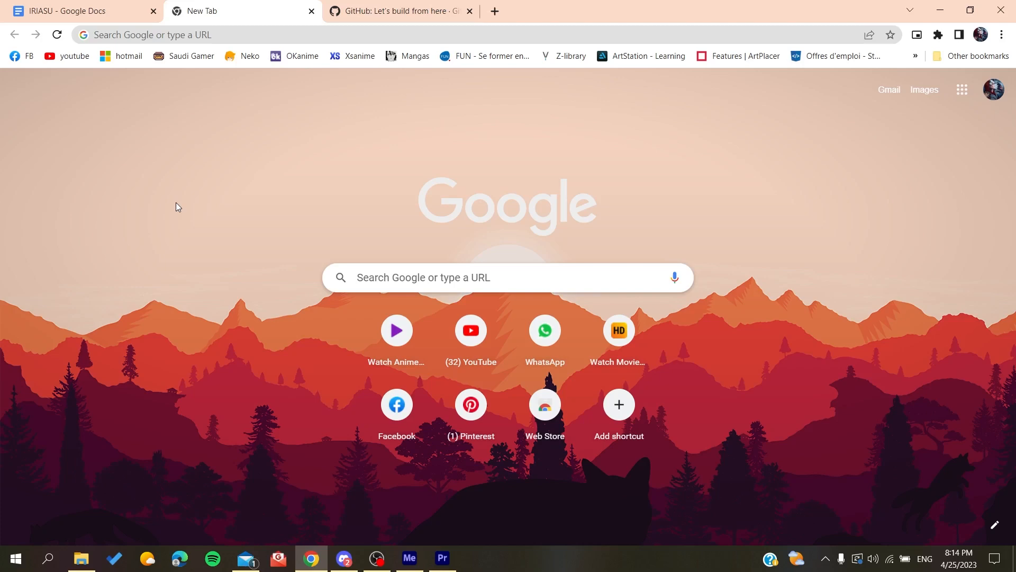
Switch to the GitHub homepage tab in Chrome and start signing up.
click(399, 11)
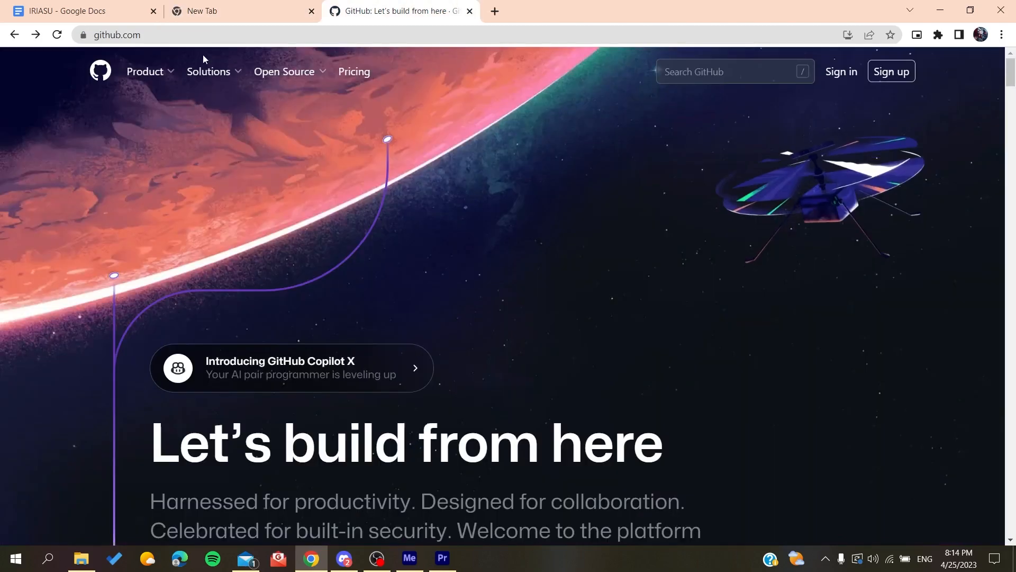
click(116, 35)
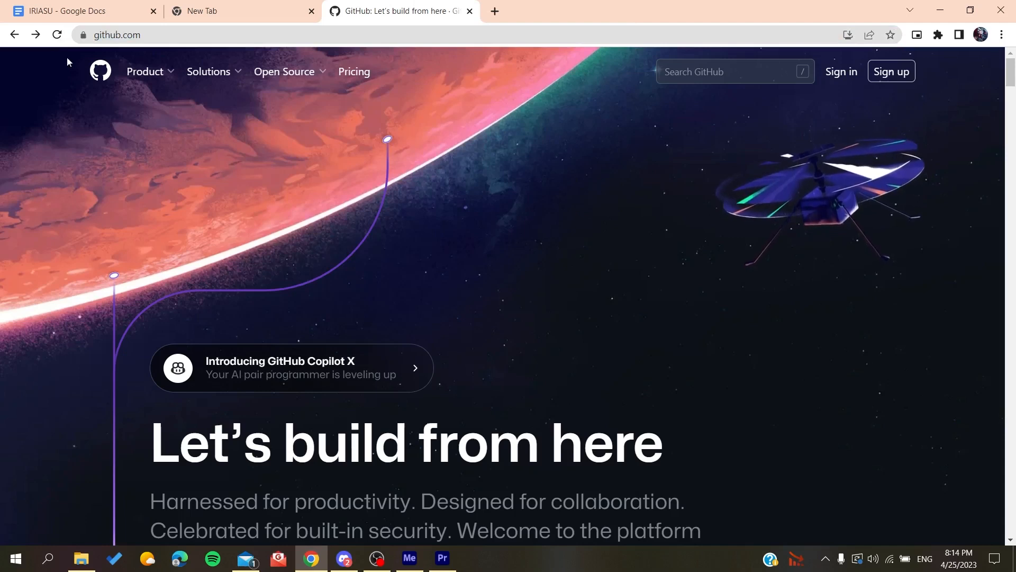
click(145, 72)
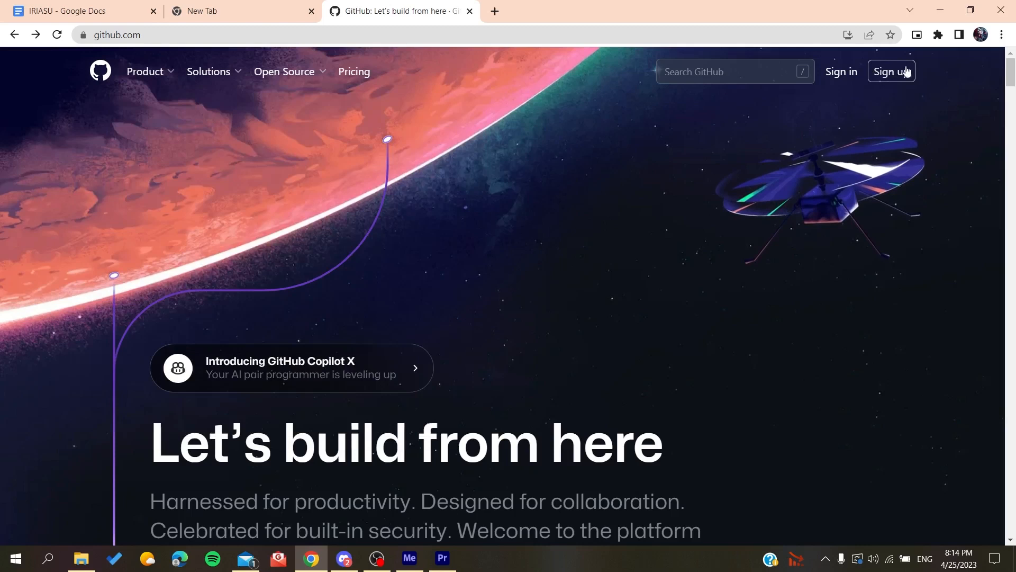
click(891, 72)
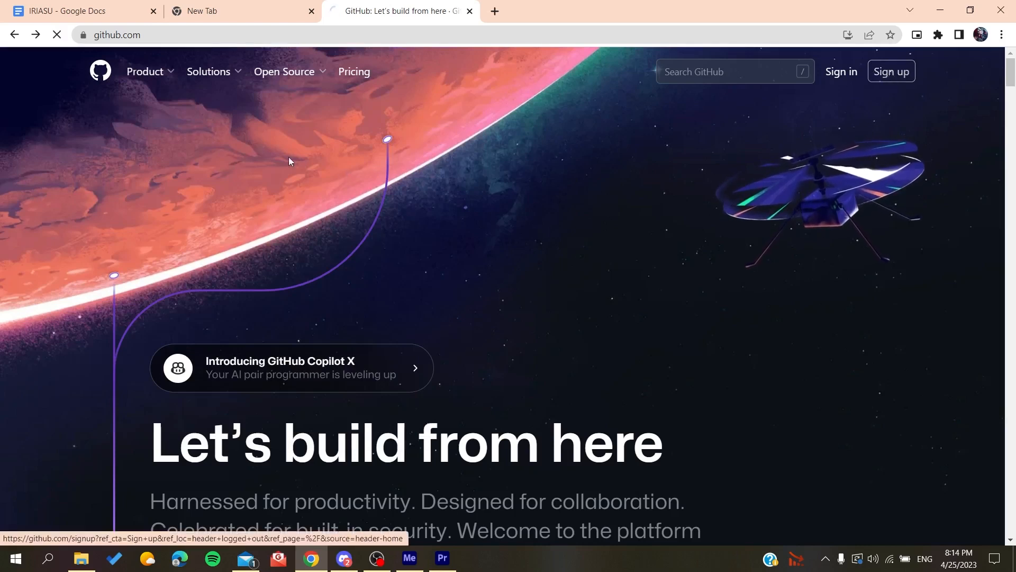
Enter and confirm the account email and password on the sign-up form.
click(890, 71)
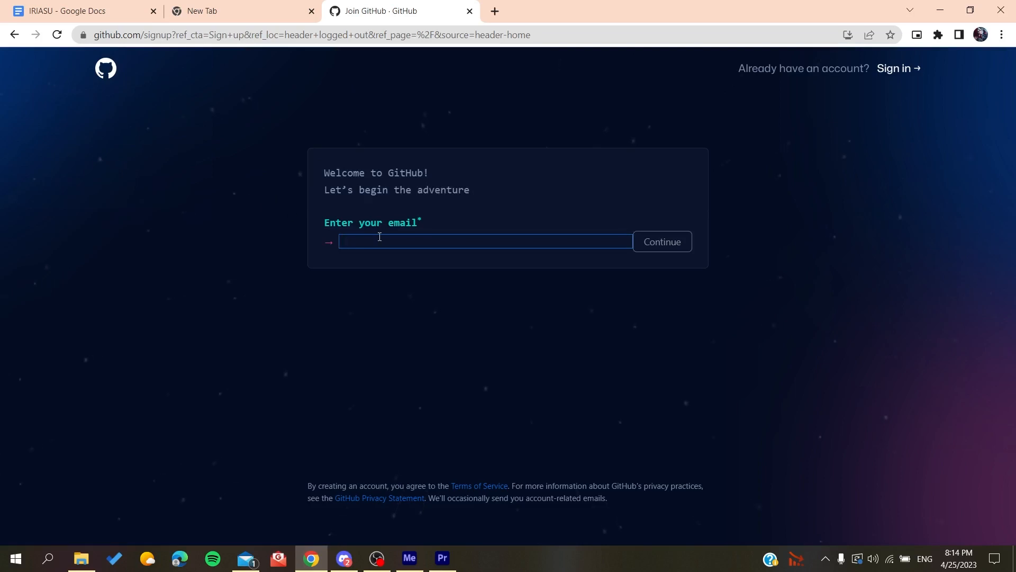
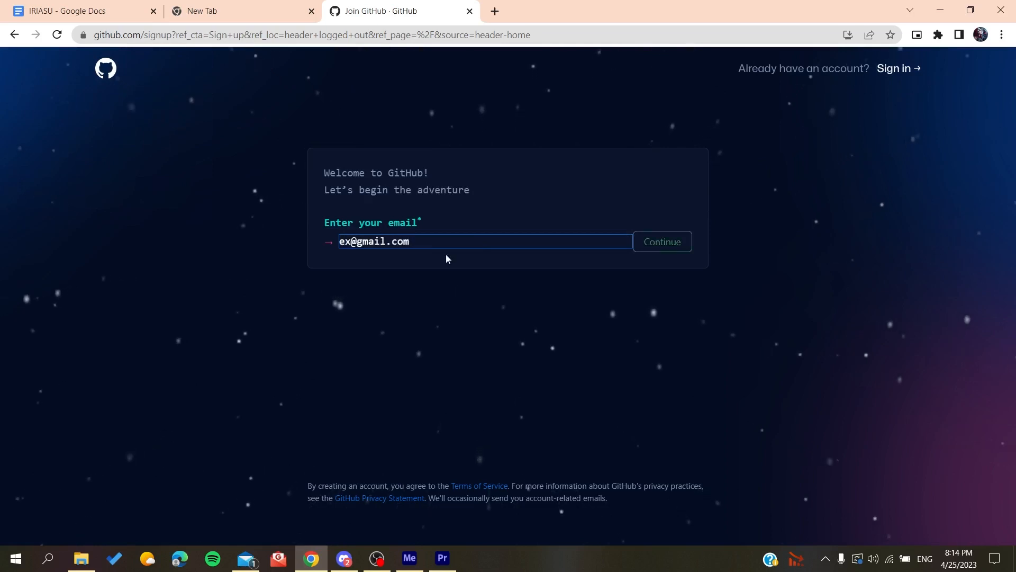
click(661, 241)
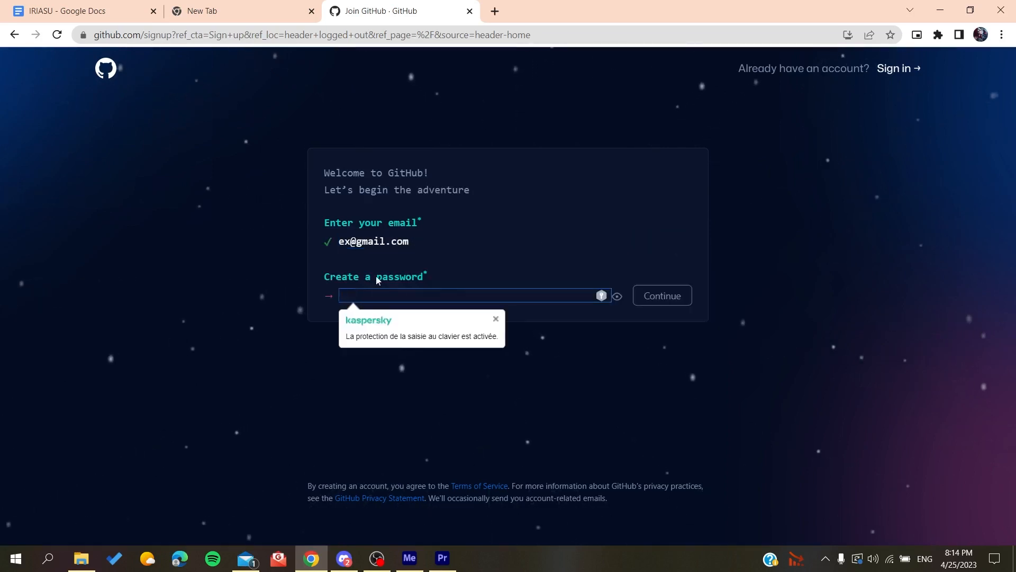
text(•)
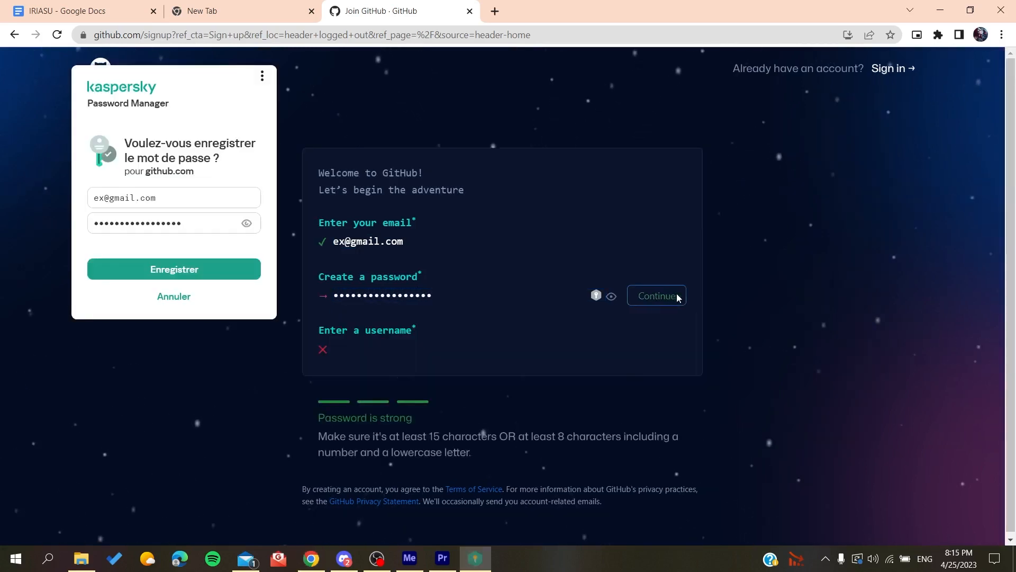
click(656, 295)
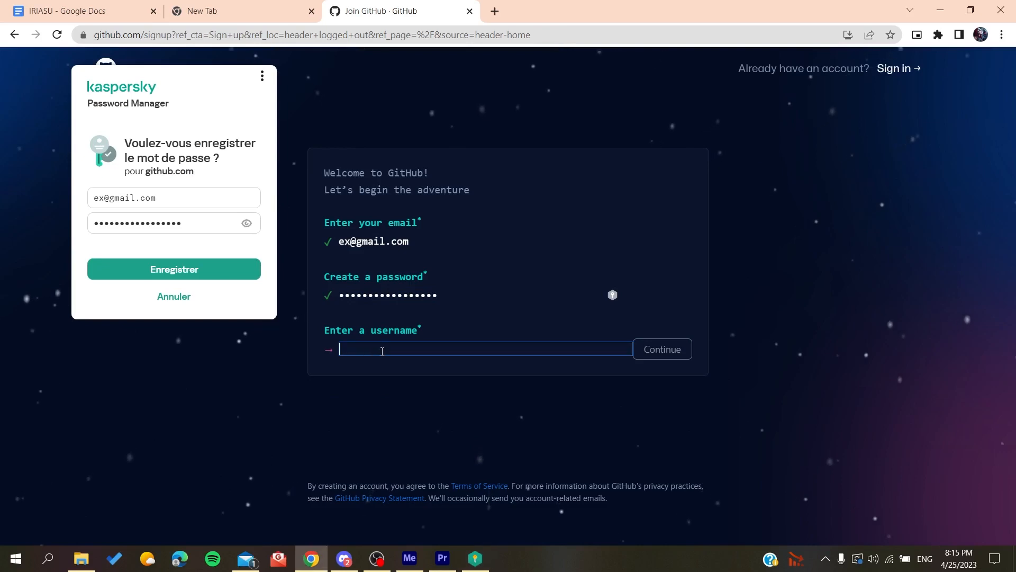
Set username 'IRgaer' and answer 'n' to receiving product update emails.
text(IRgaer)
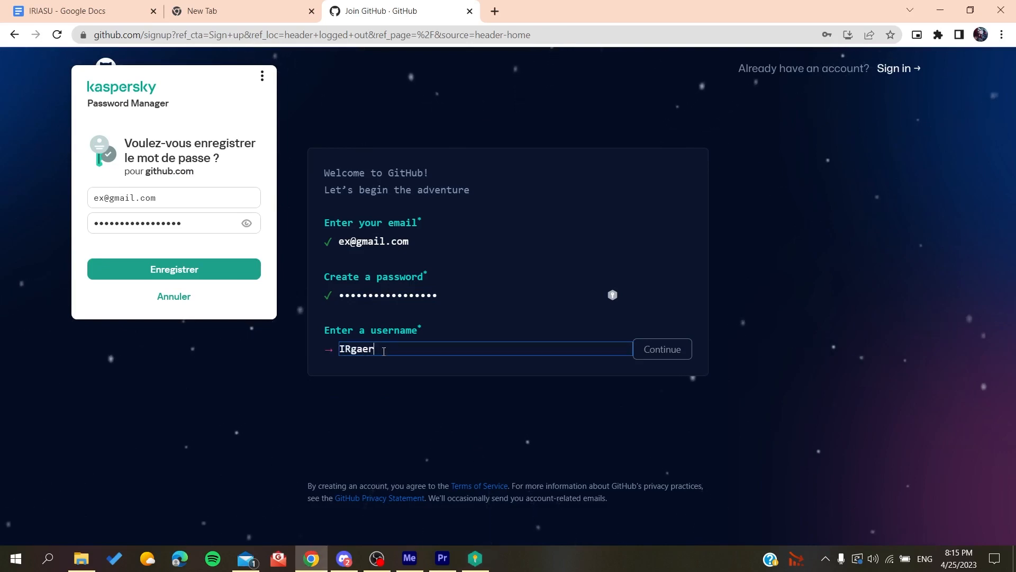
click(661, 348)
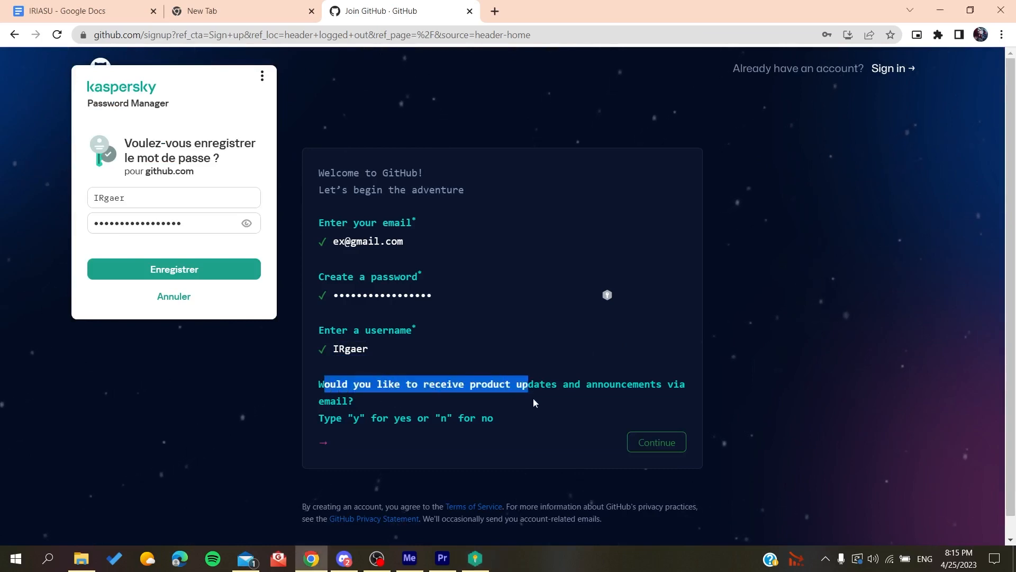
click(478, 442)
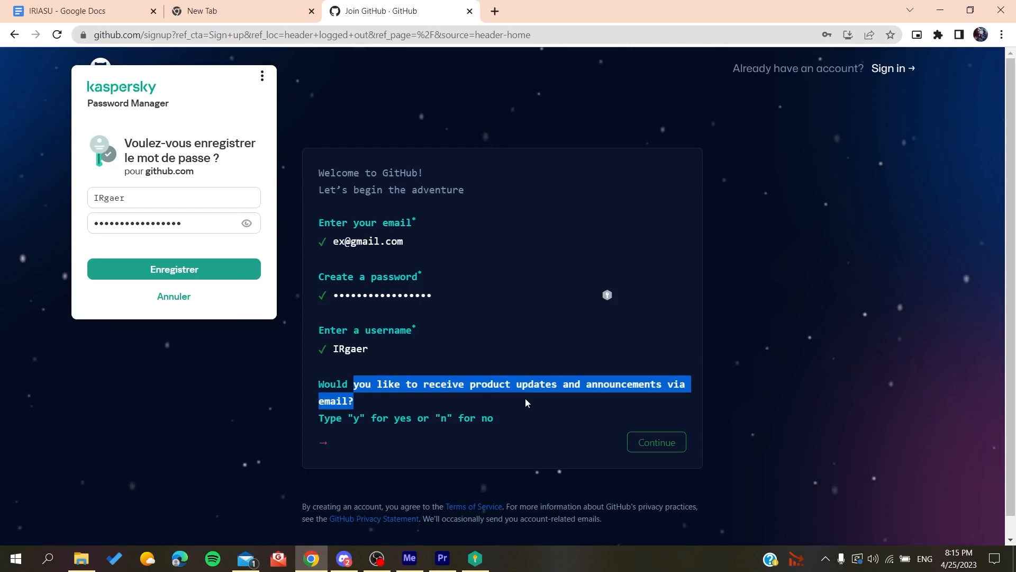
click(478, 441)
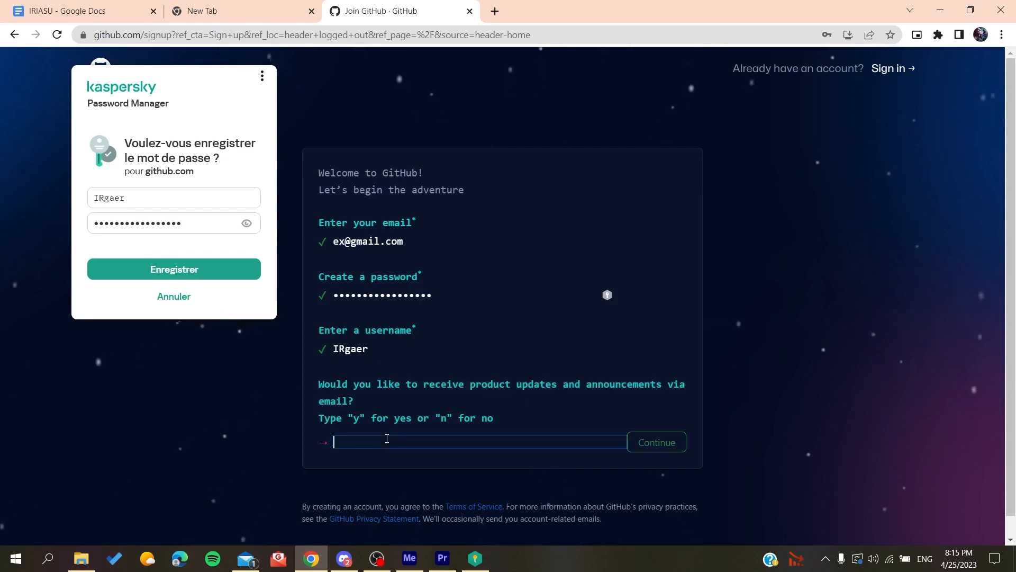
text(n)
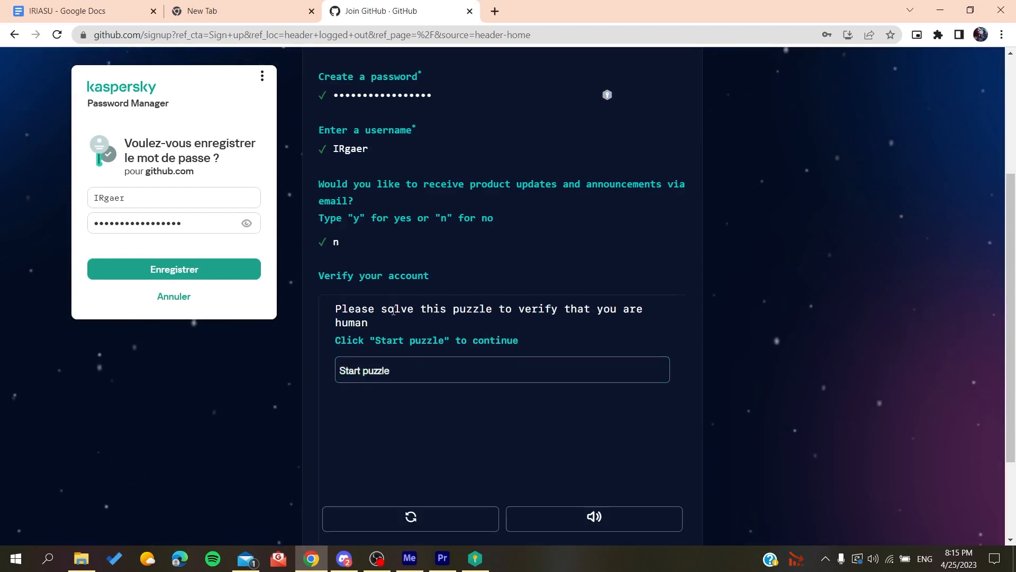
Solve the verification puzzle and create the account.
drag(393, 309, 368, 322)
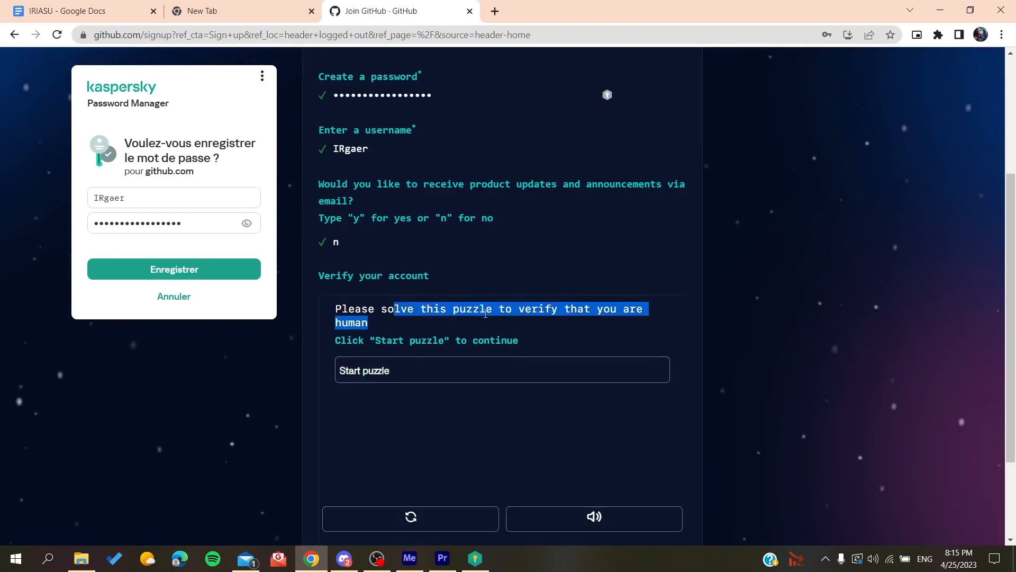
scroll(down, 3)
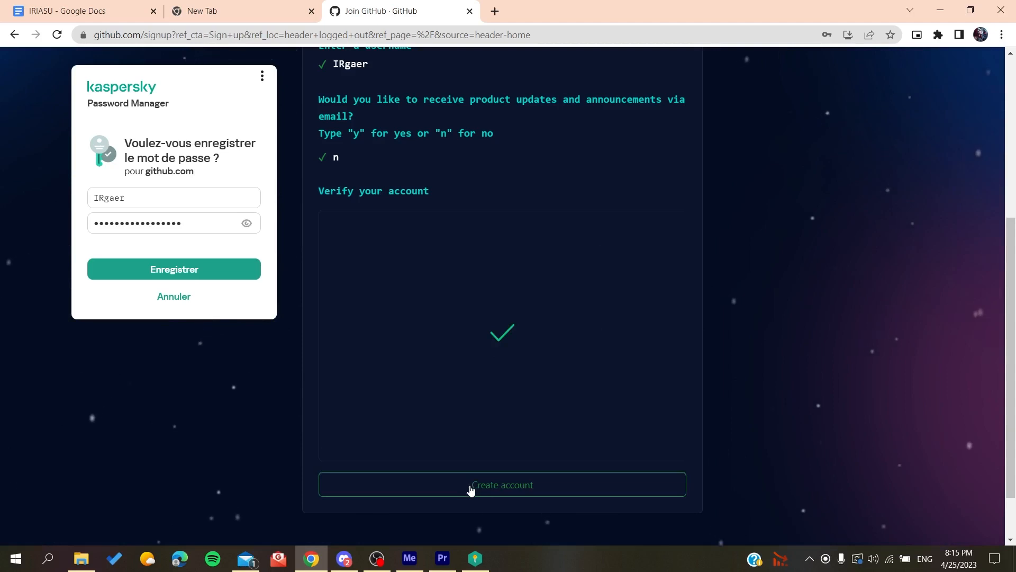
click(502, 485)
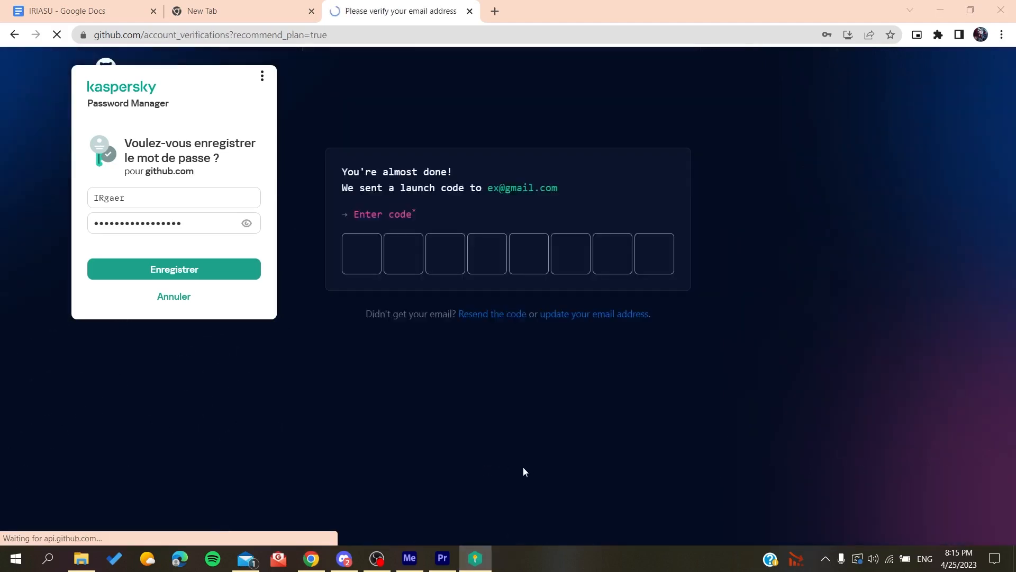
Dismiss the Kaspersky popup and enter the emailed launch code to reach the dashboard.
drag(342, 171, 415, 214)
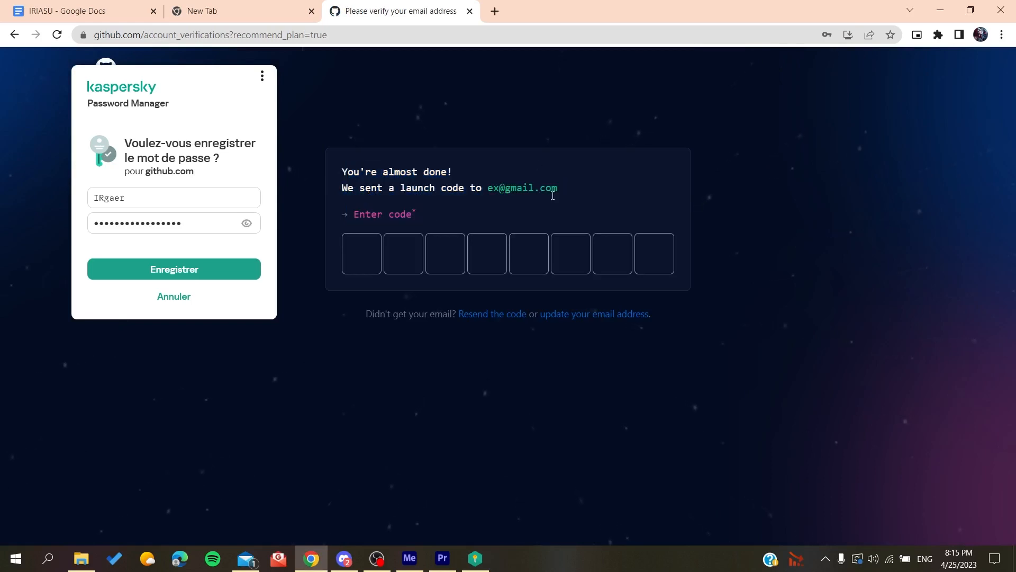
mouse_move(637, 257)
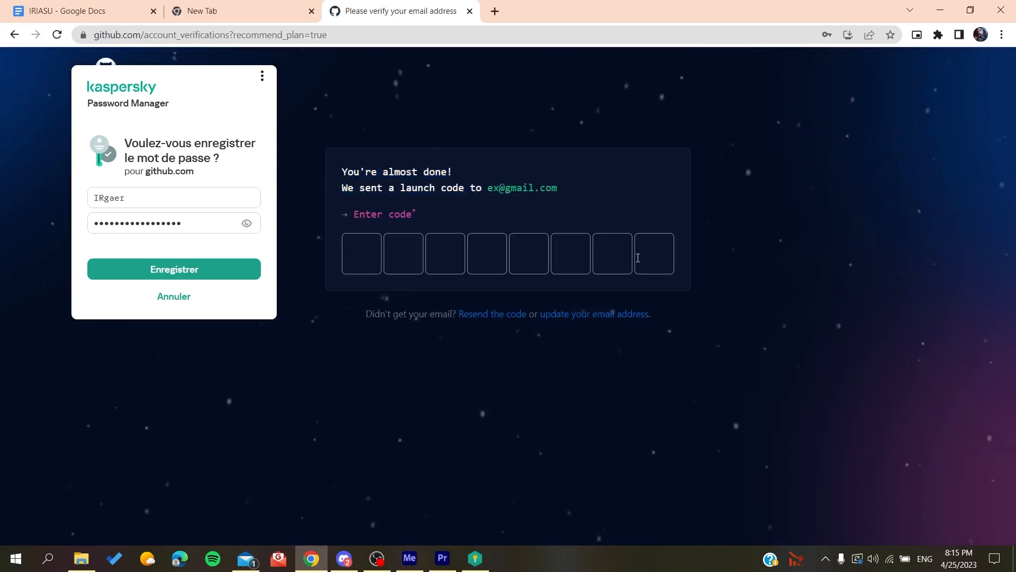
click(361, 253)
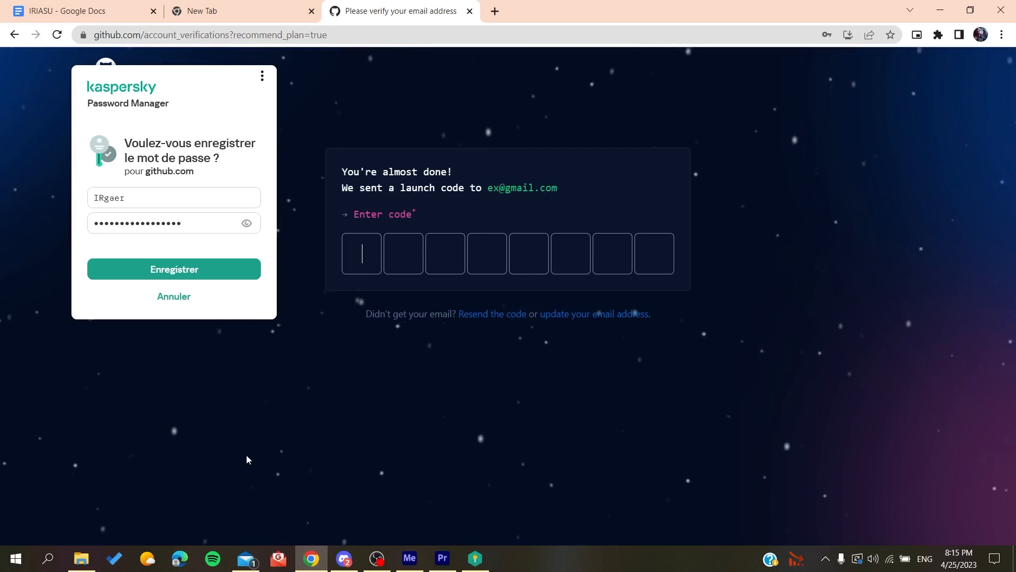
mouse_move(245, 556)
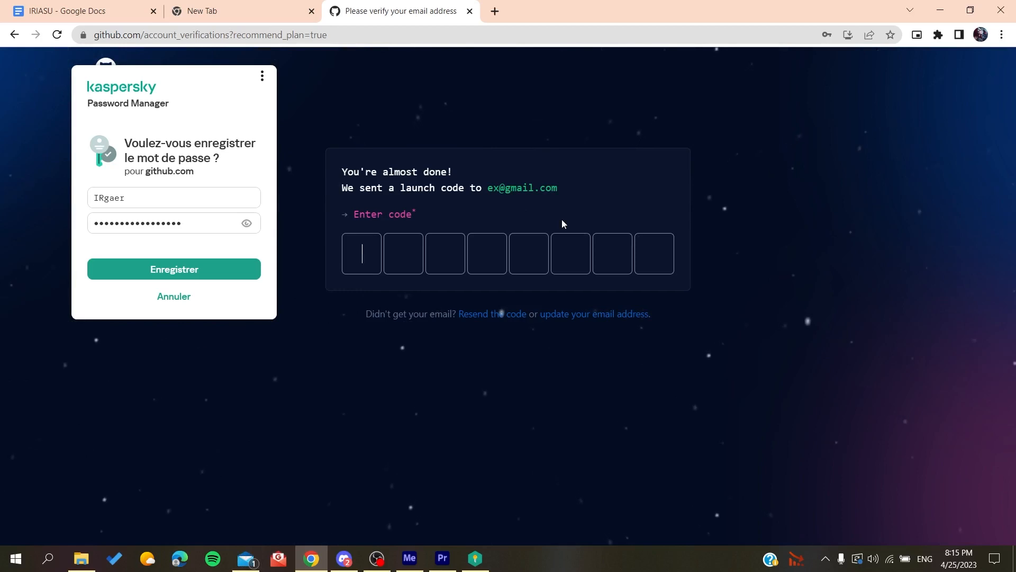
click(174, 297)
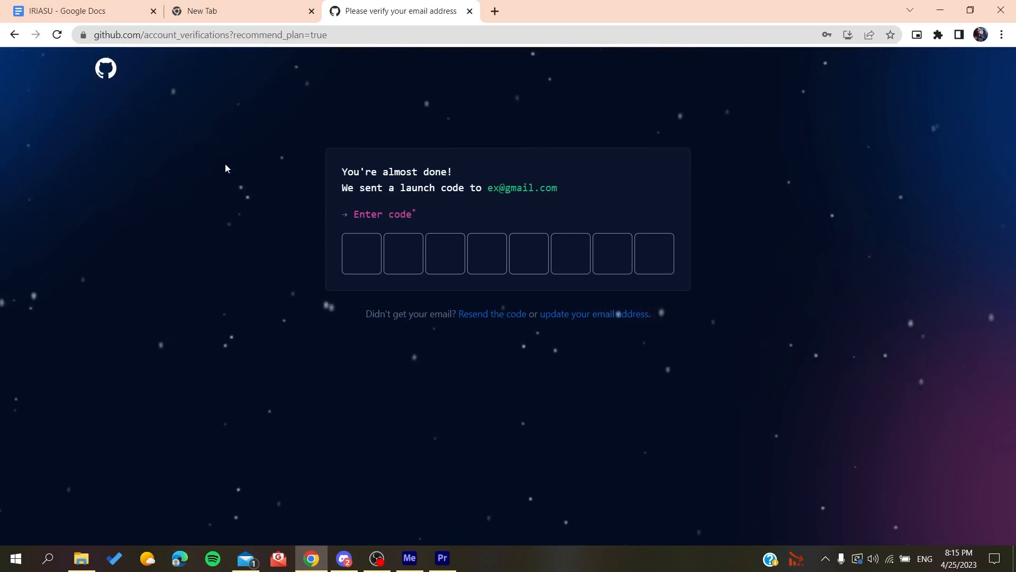
mouse_move(120, 69)
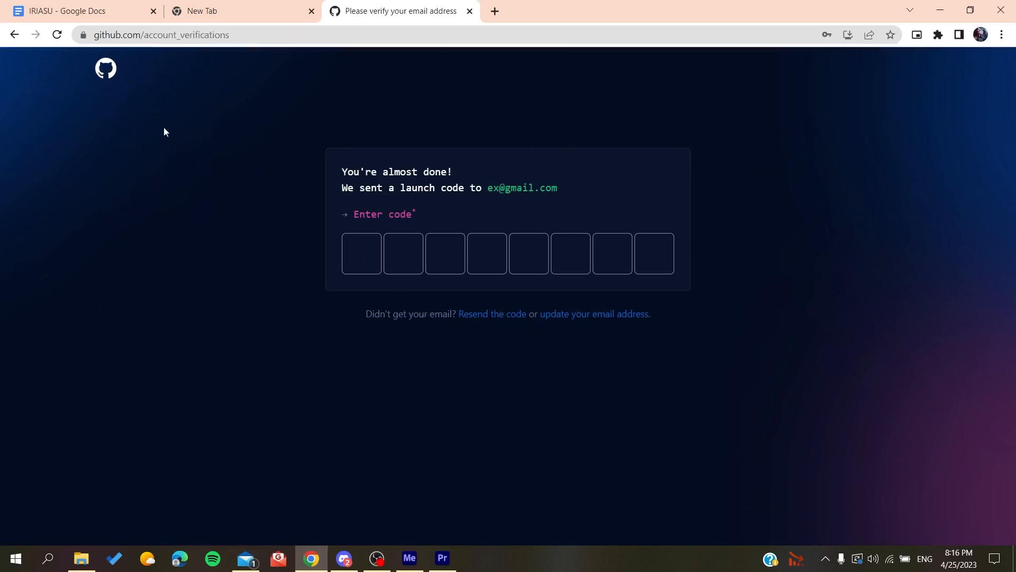
click(361, 253)
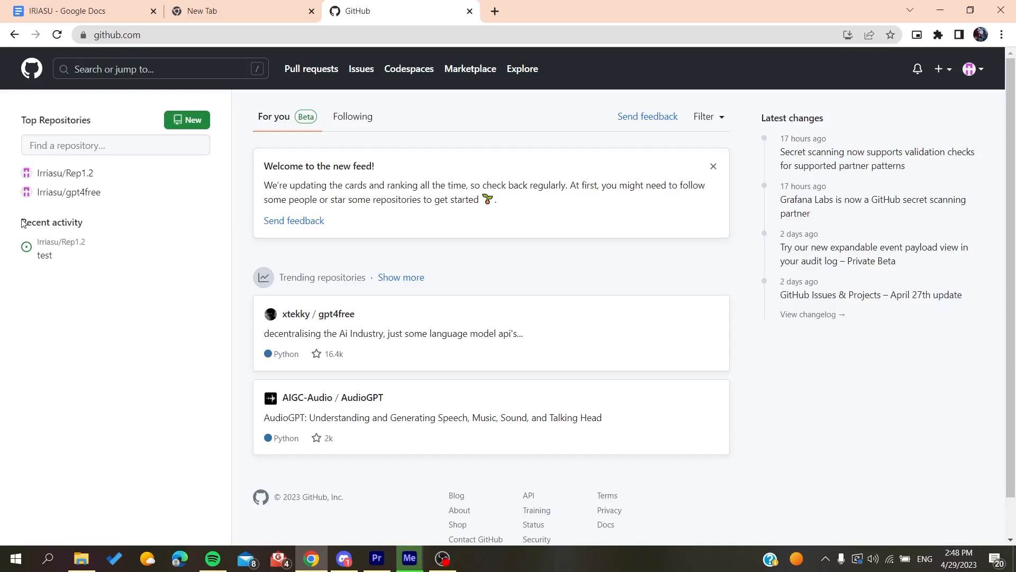
Open the private Irriasu/Rep1.2 repository from Top Repositories.
click(65, 173)
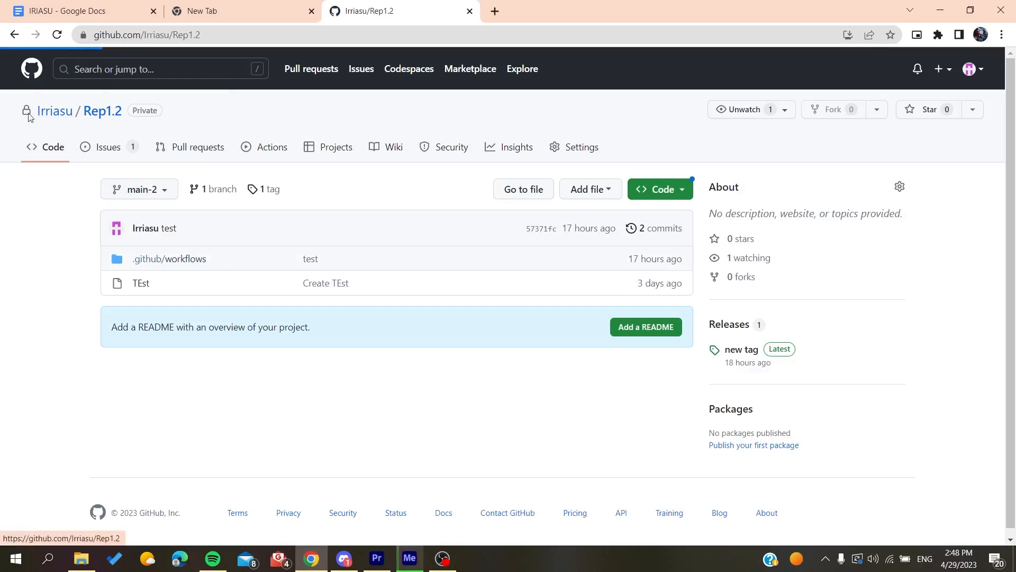
click(168, 258)
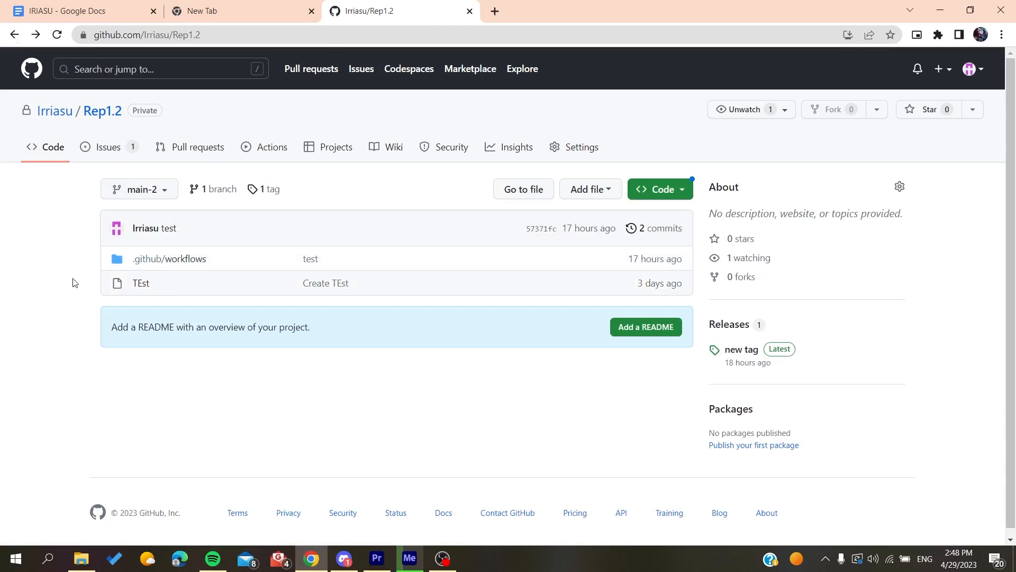
mouse_move(158, 275)
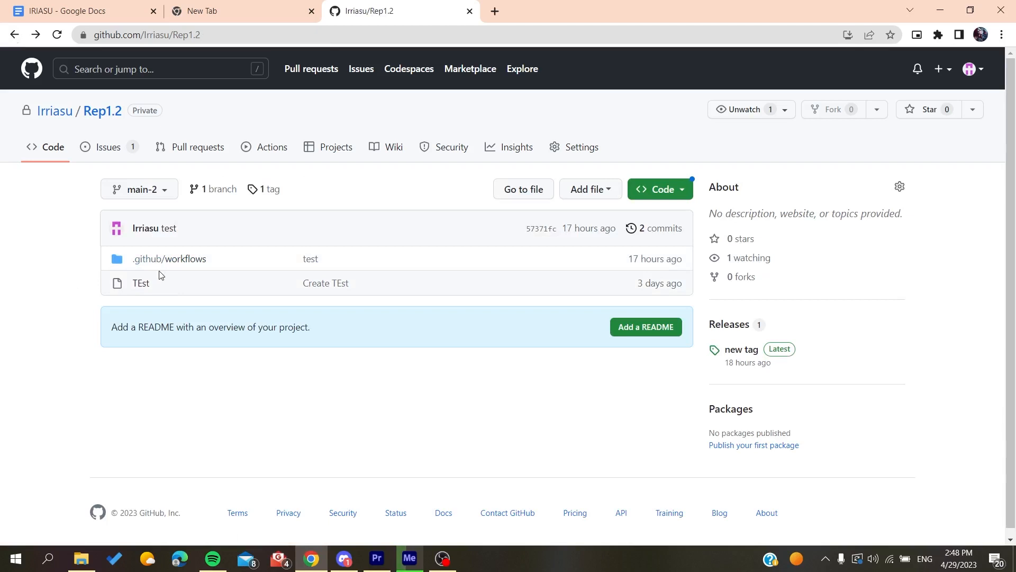
mouse_move(85, 283)
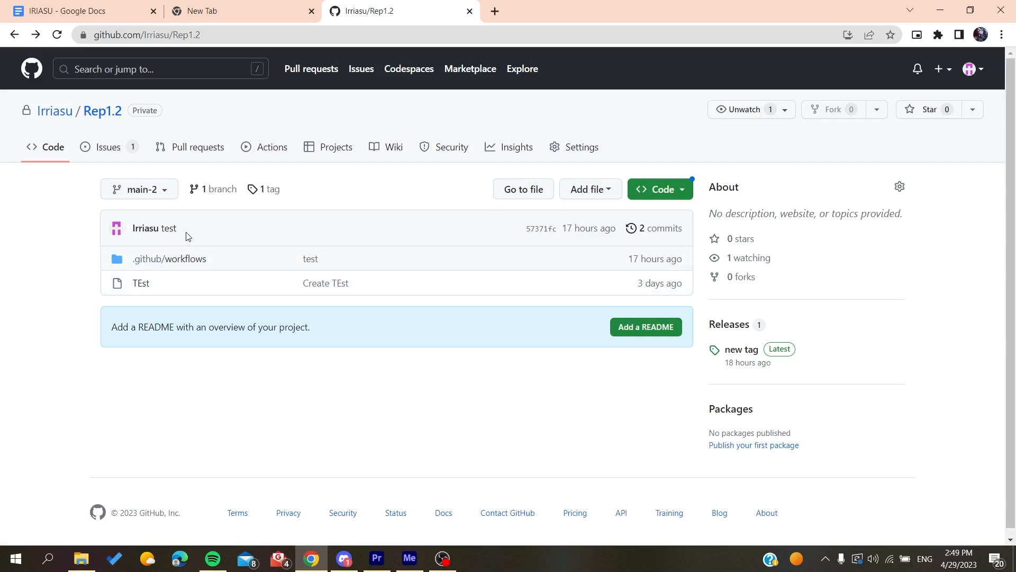
mouse_move(86, 229)
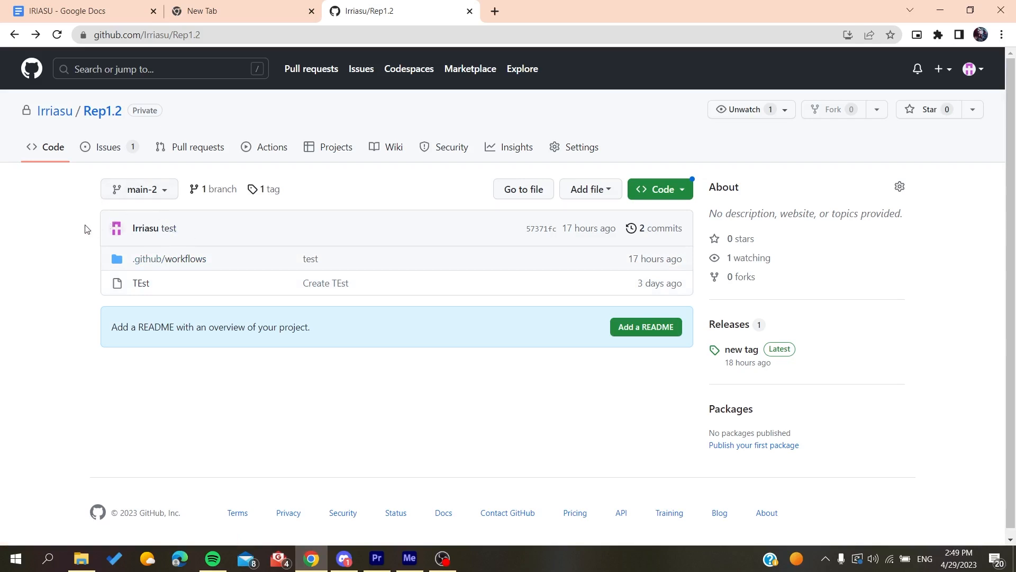
mouse_move(107, 225)
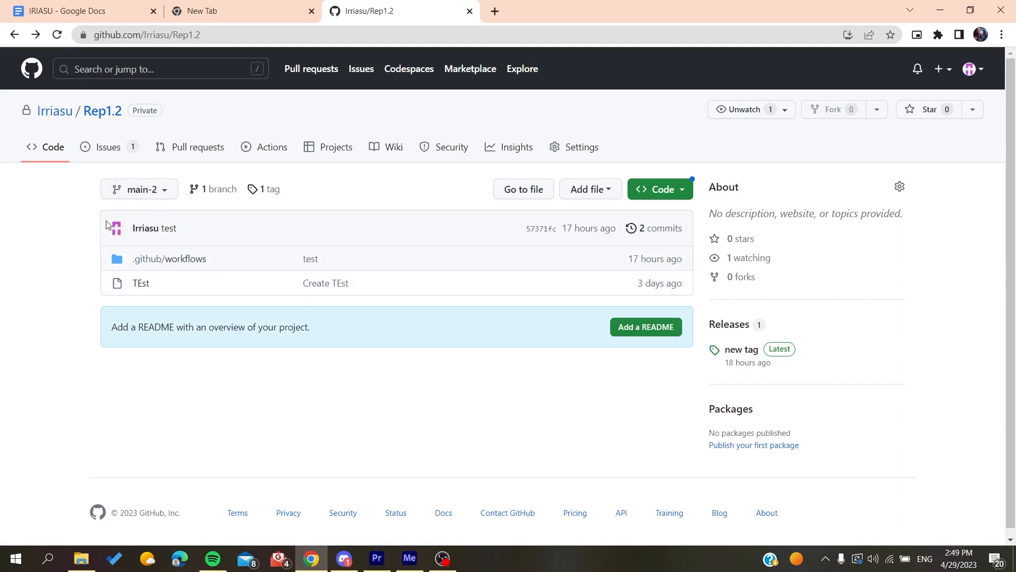
mouse_move(25, 248)
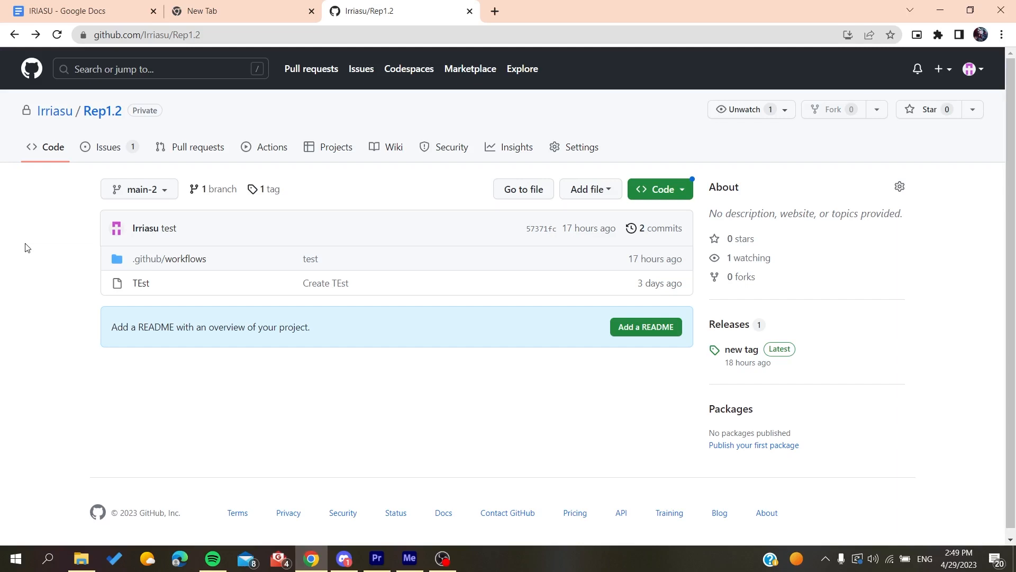
mouse_move(297, 216)
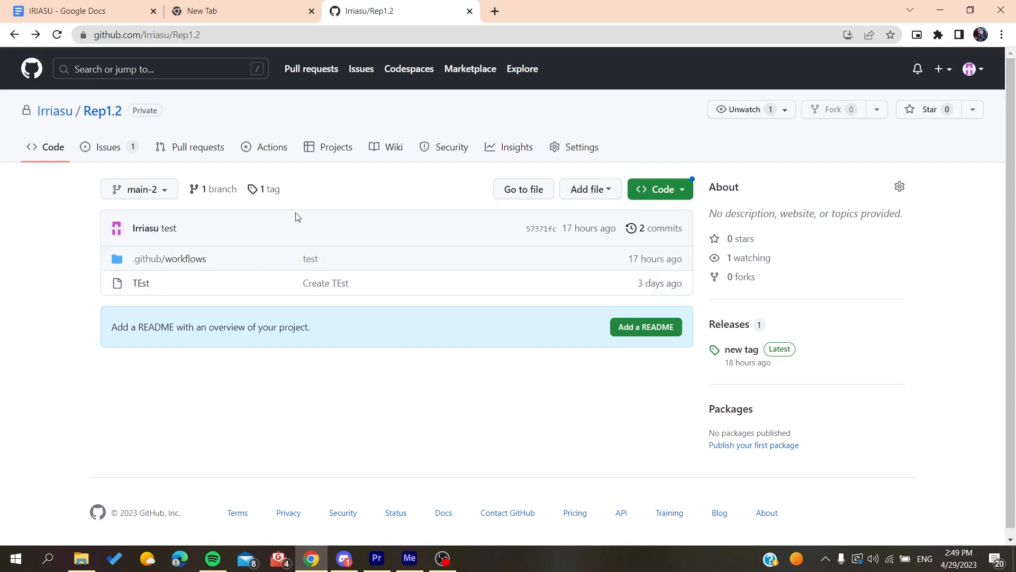